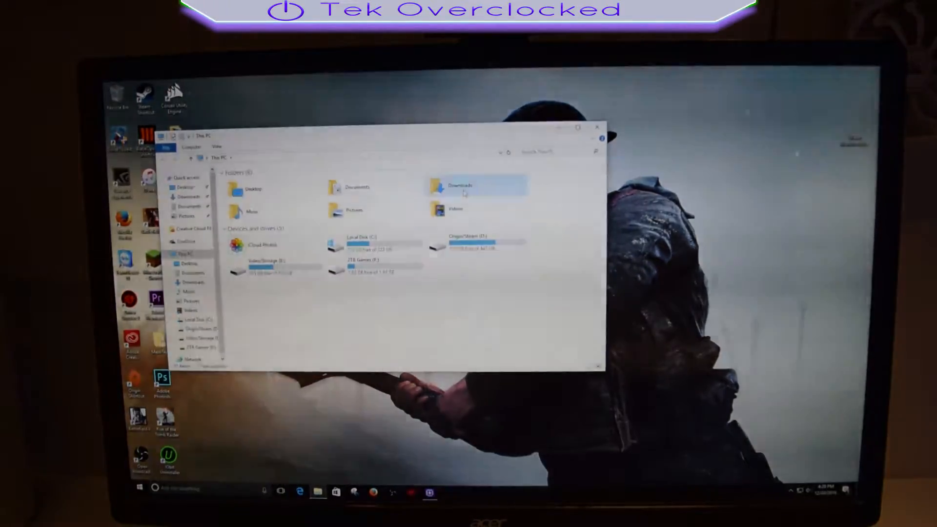
- Open the Ryzen graphic .blend scene file from the Downloads folder in Blender
{"action": "double_click", "coordinate": [463, 187]}
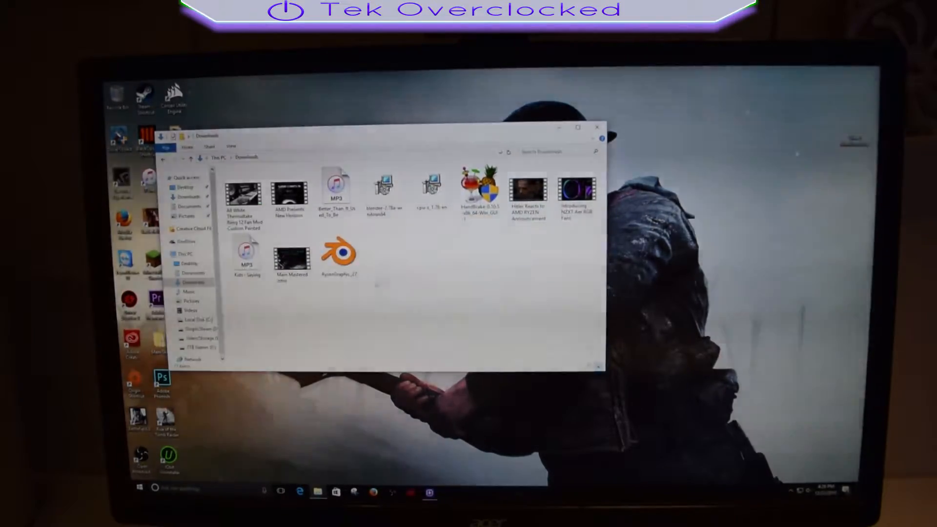
{"action": "left_click", "coordinate": [339, 255]}
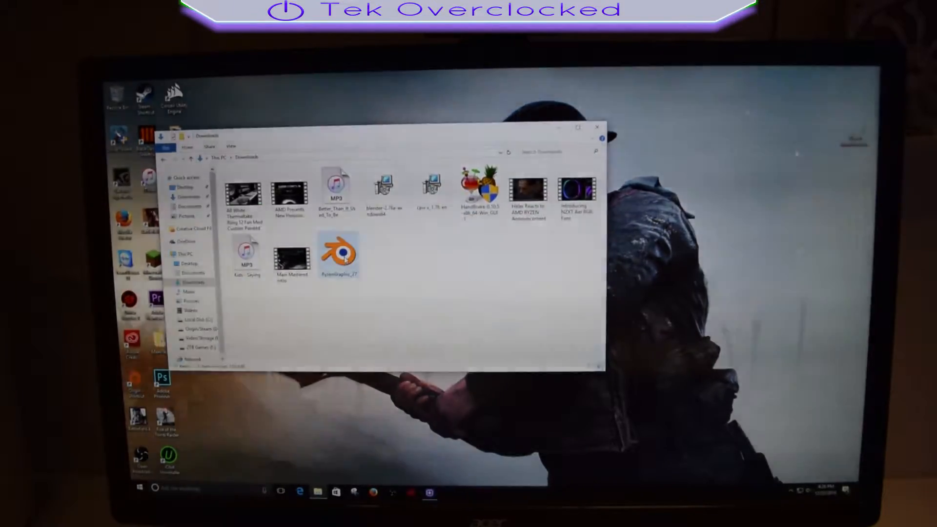
{"action": "double_click", "coordinate": [340, 255]}
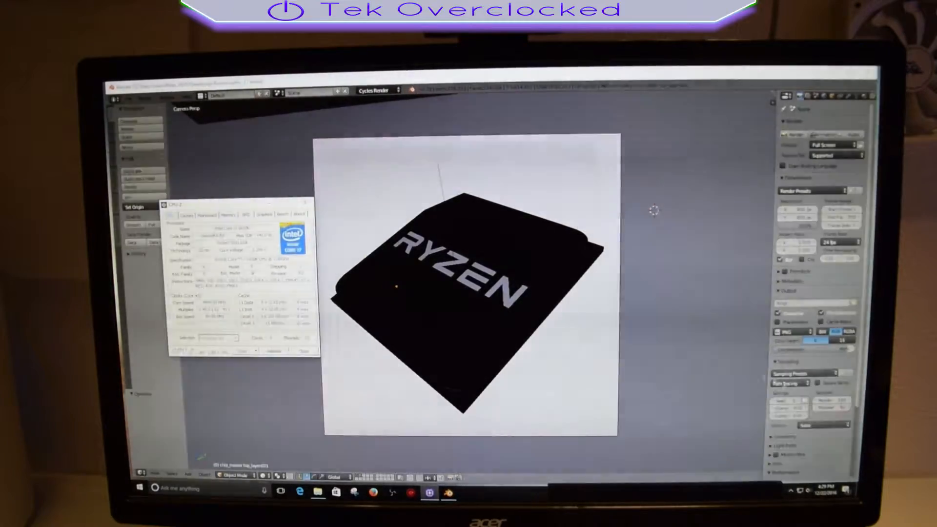
- Start a Cycles render of the current frame via Render Image (F12)
{"action": "left_click", "coordinate": [146, 96]}
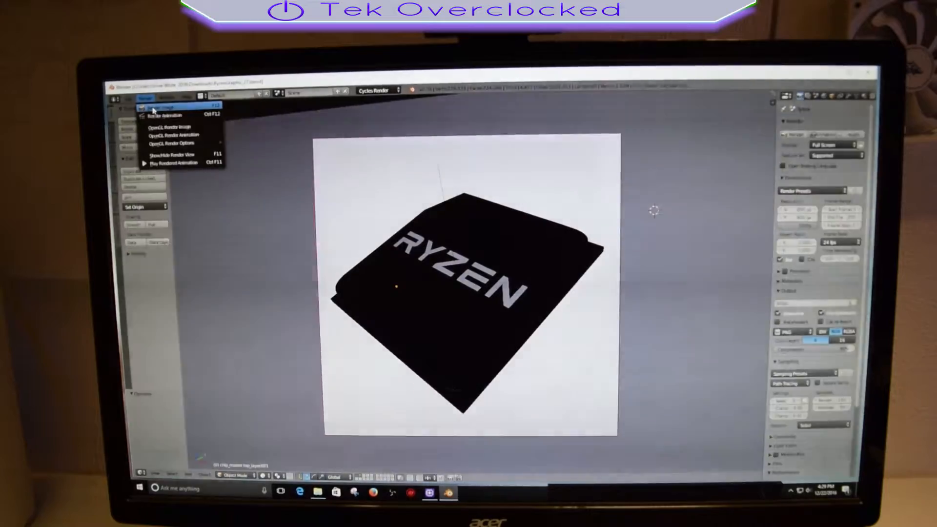
{"action": "left_click", "coordinate": [163, 107]}
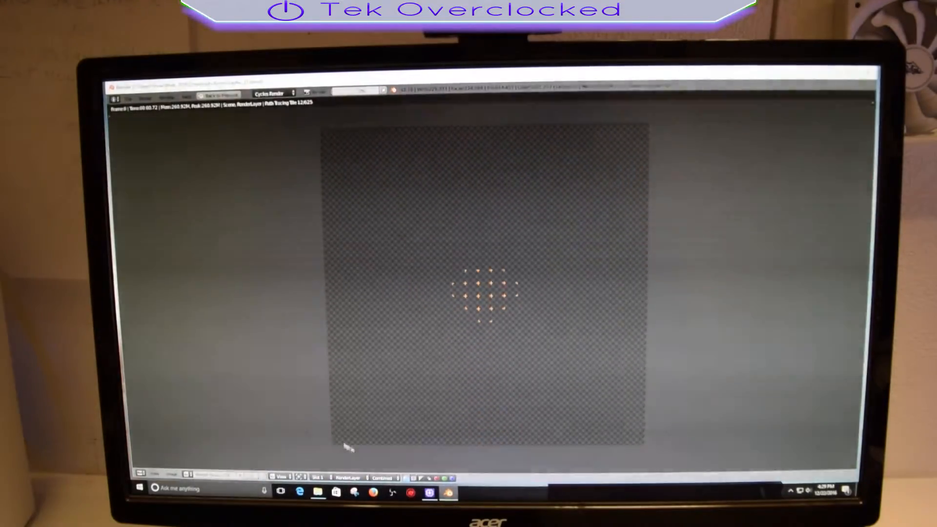